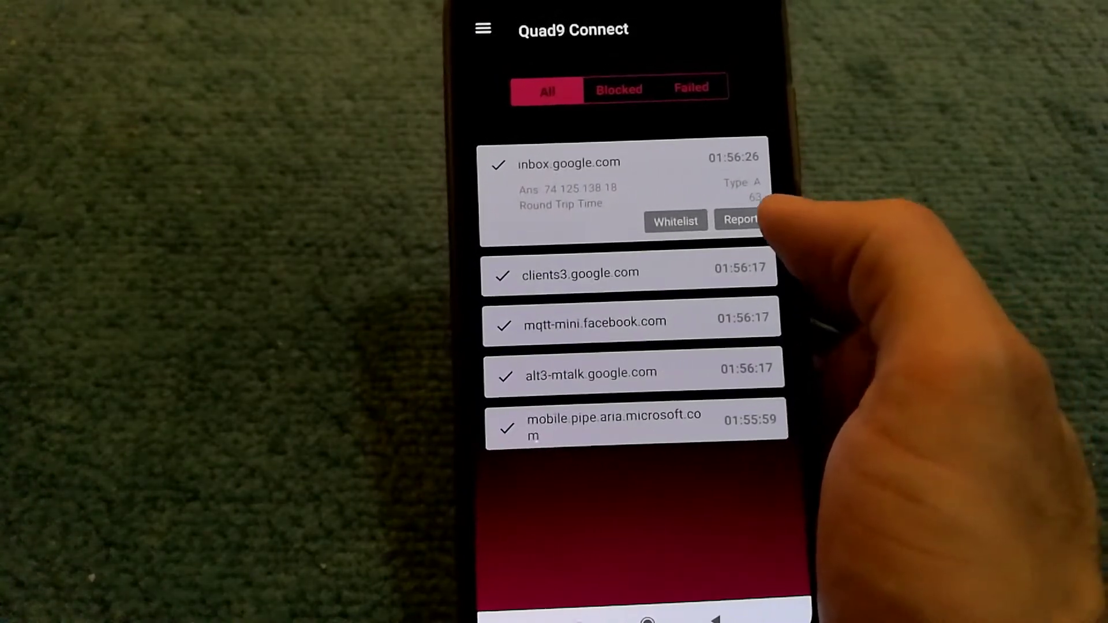
Trigger removal of inbox.google.com from the whitelist, bringing up the 'Sure to remove' prompt
left_click(740, 220)
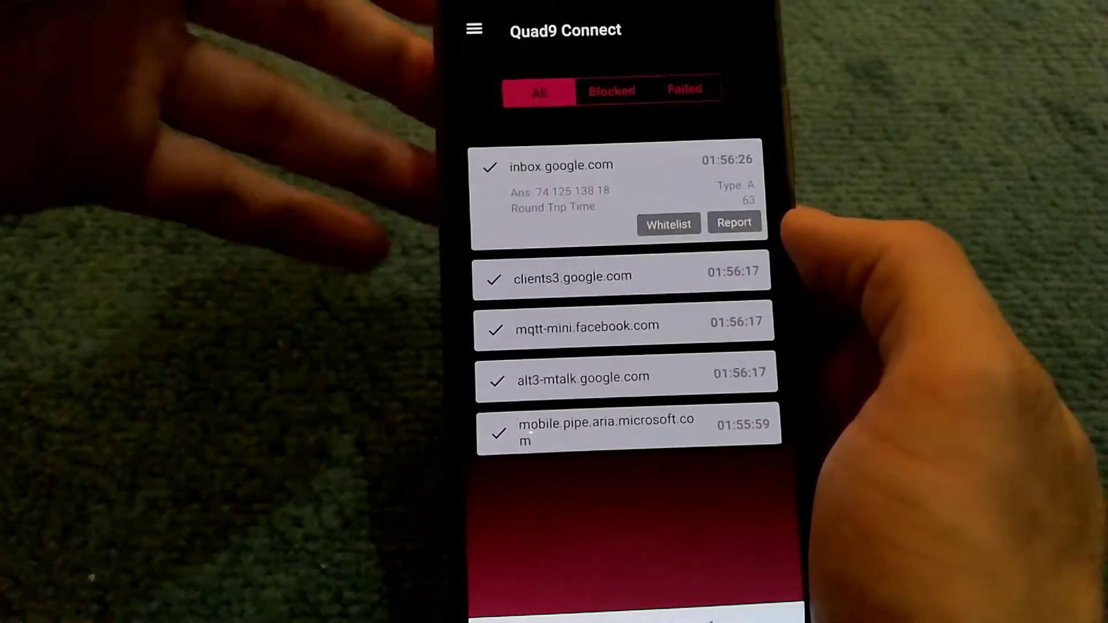
left_click(611, 91)
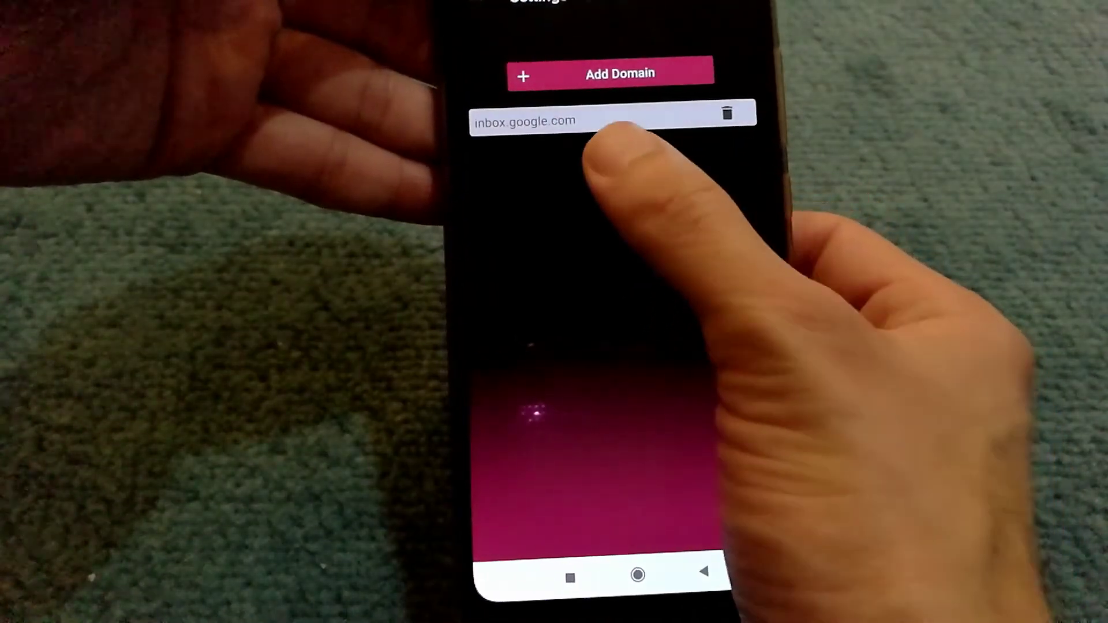
left_click(729, 112)
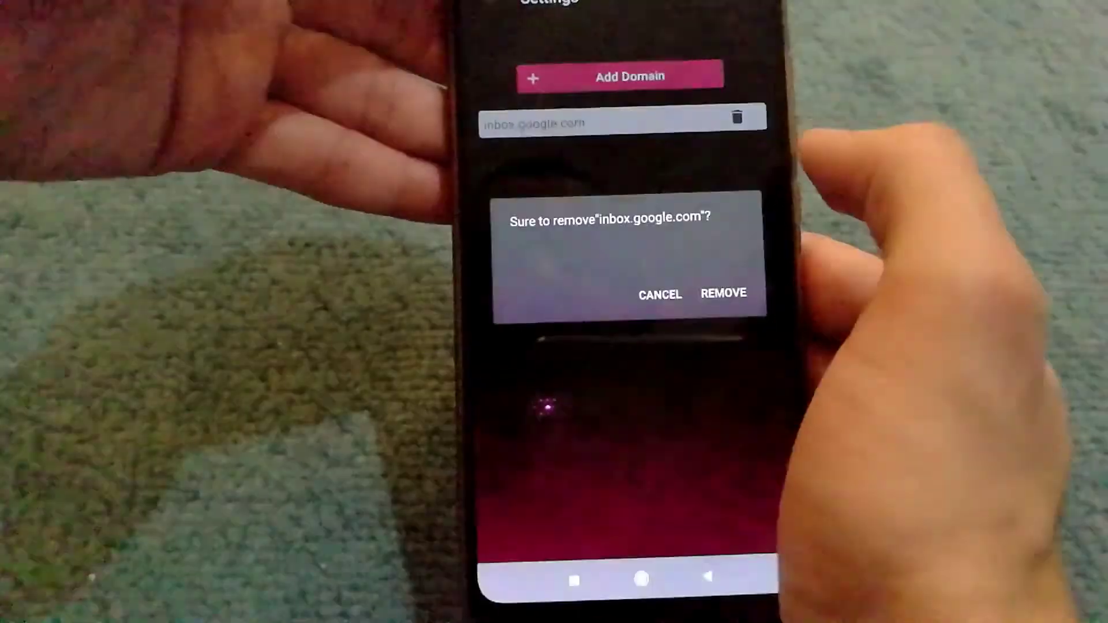